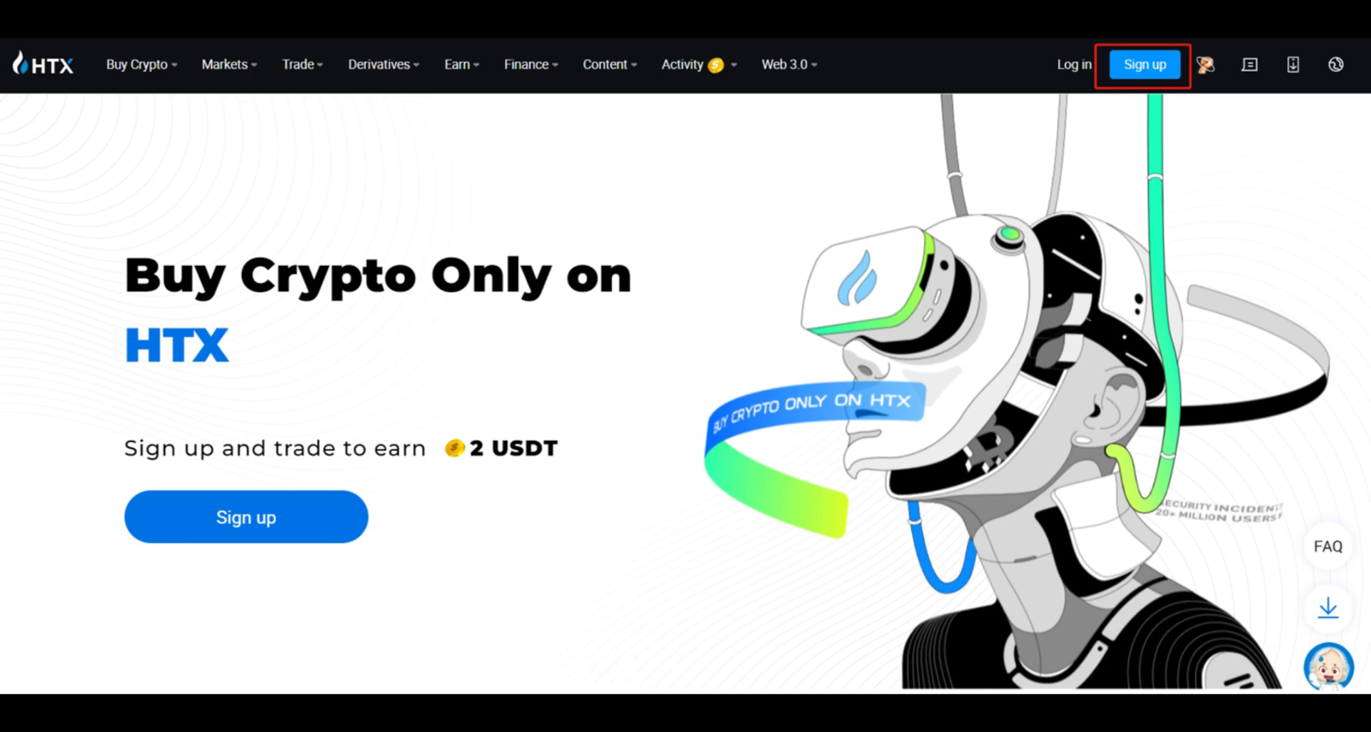
Open the HTX sign-up form from the top navigation bar's Sign up button.
{"action": "left_click", "coordinate": [1145, 64]}
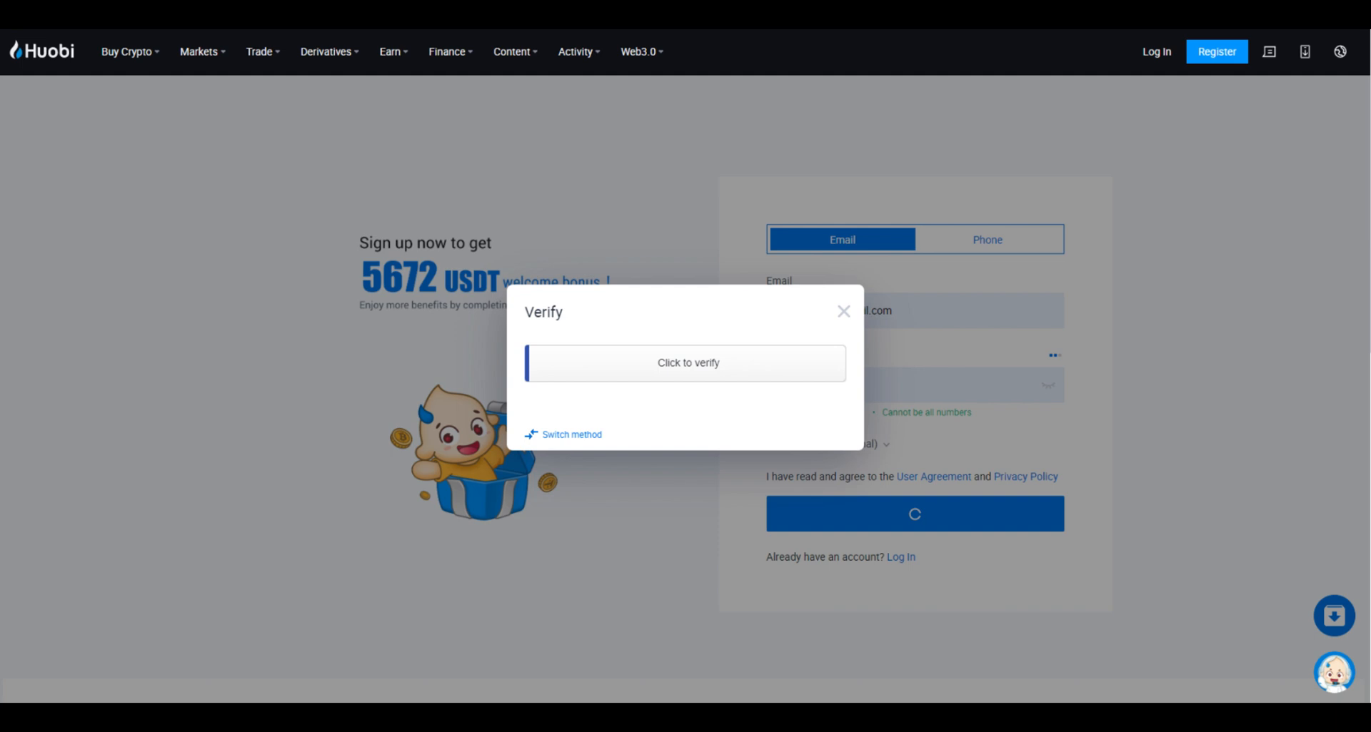
Start the 'Click to verify' human verification check on the registration form.
{"action": "left_click", "coordinate": [684, 362]}
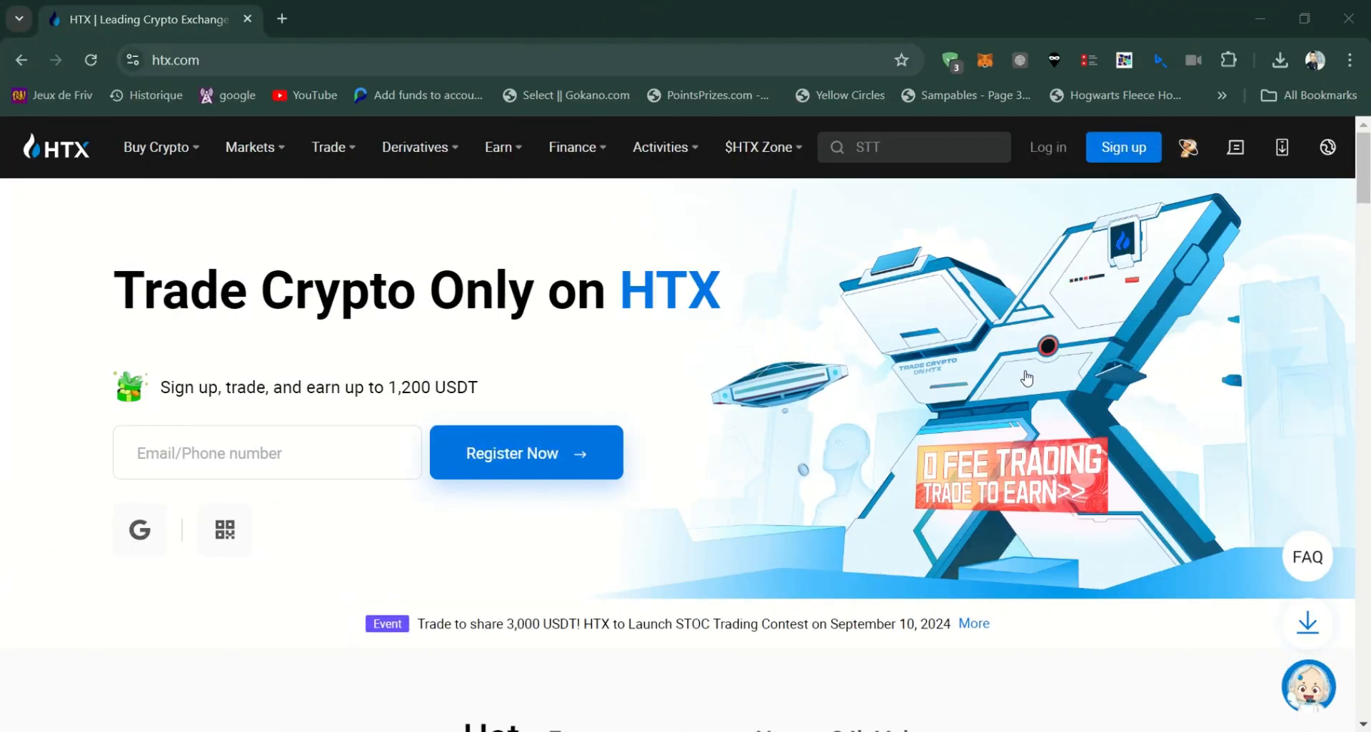
Scroll down the HTX homepage to the market list showing BTC, ETH, TRX and TON.
{"action": "scroll", "scroll_direction": "down", "scroll_amount": 3}
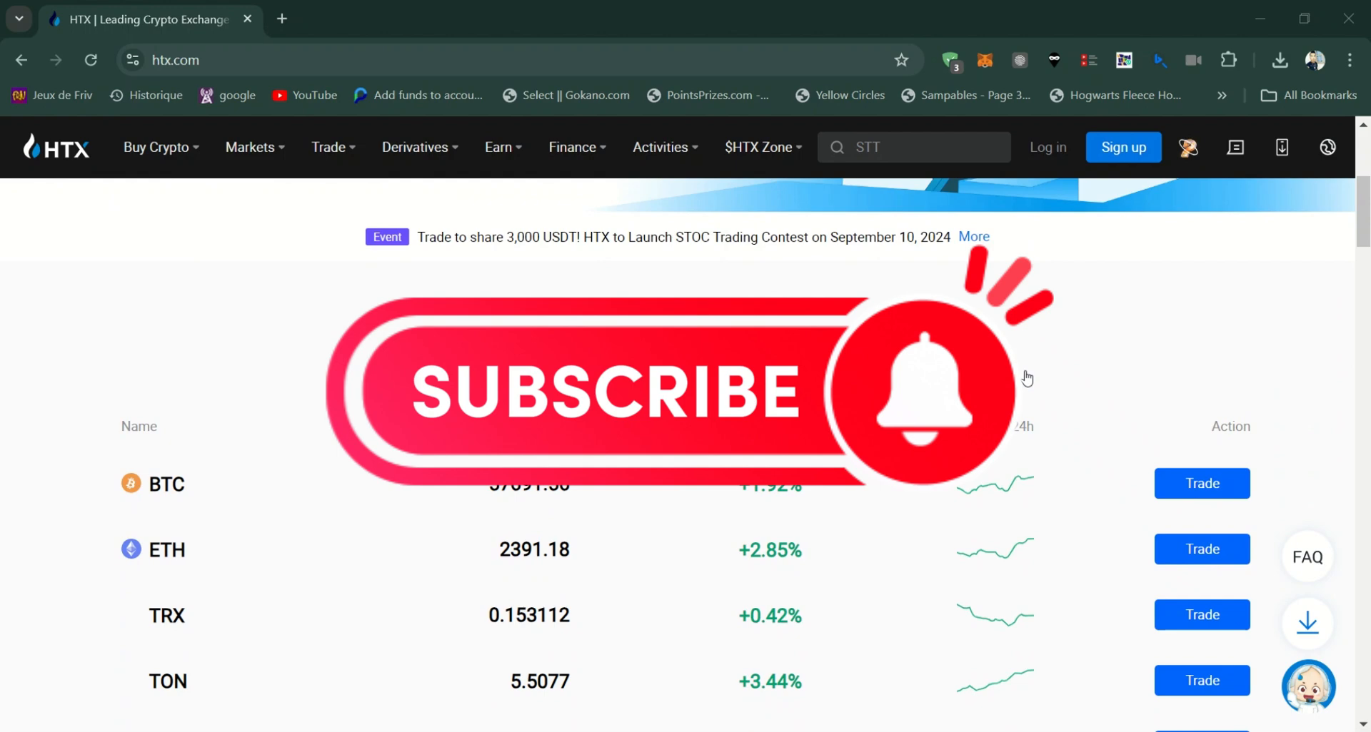